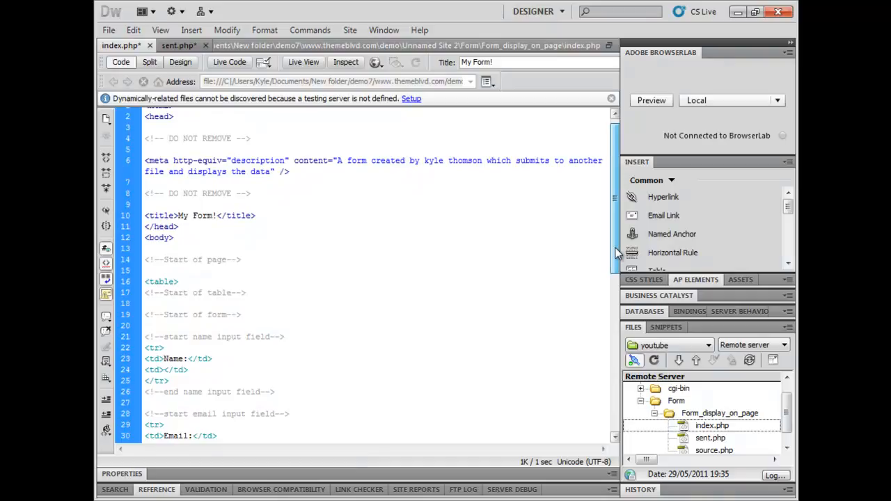
- Scroll through index.php's table-based form markup to the Start of form comment
scroll(down, 3)
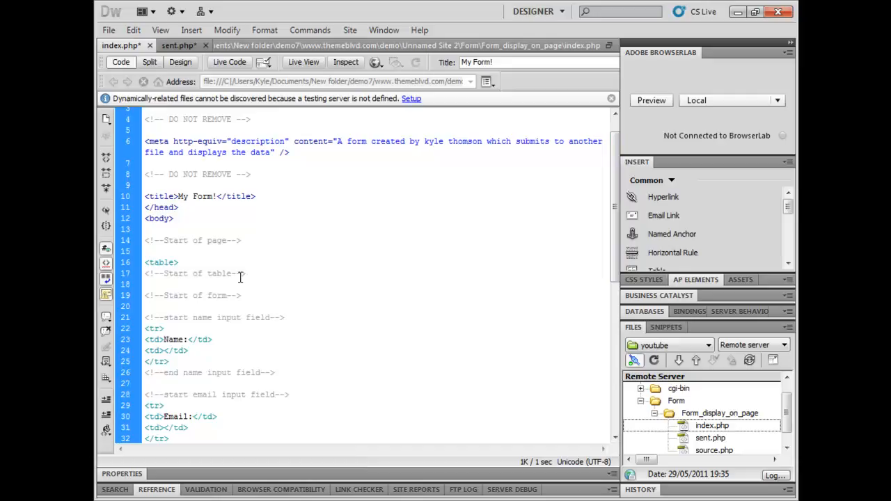
scroll(down, 3)
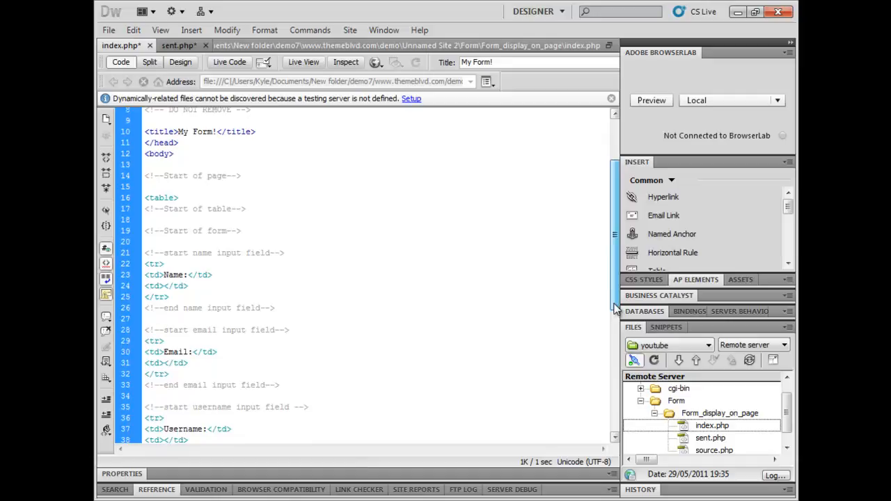
scroll(down, 3)
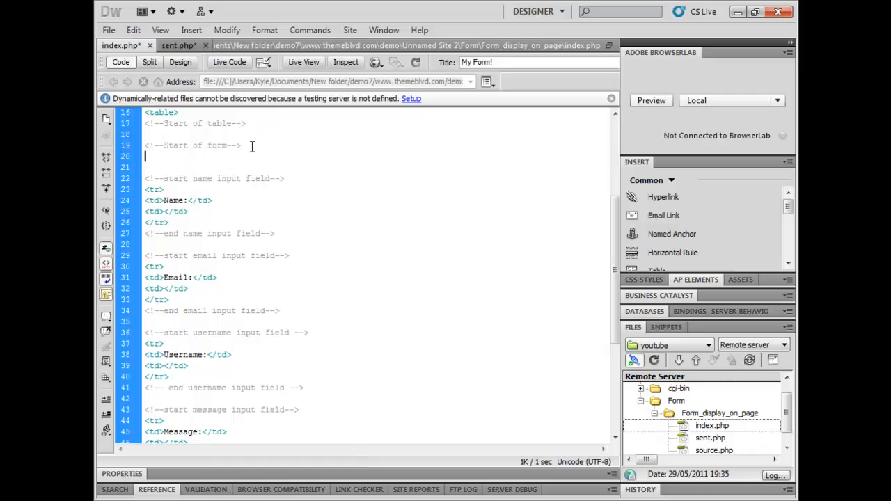
- Type the opening <form action="sent.php" method="post"> tag on line 20
text(<form act)
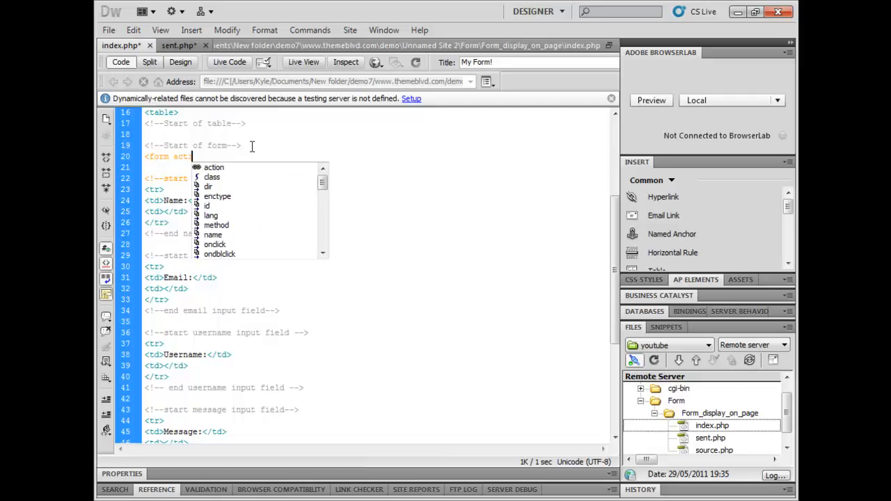
text(action="sent.pgp)
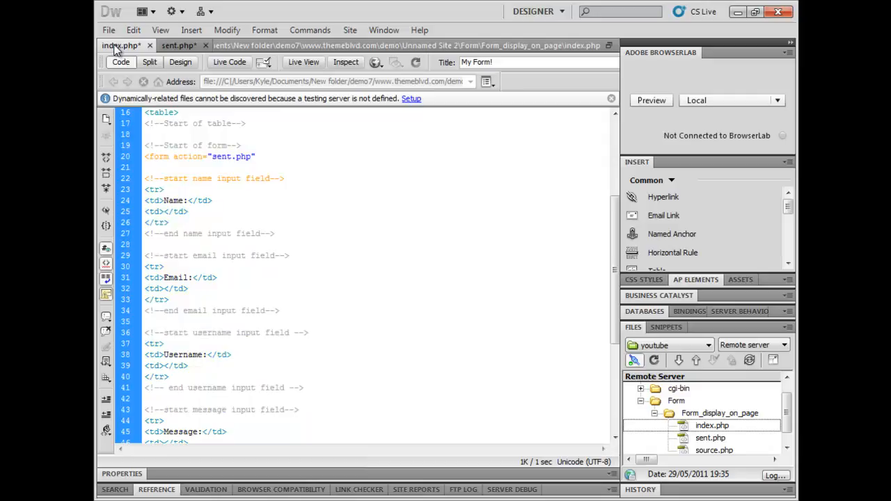
click(258, 156)
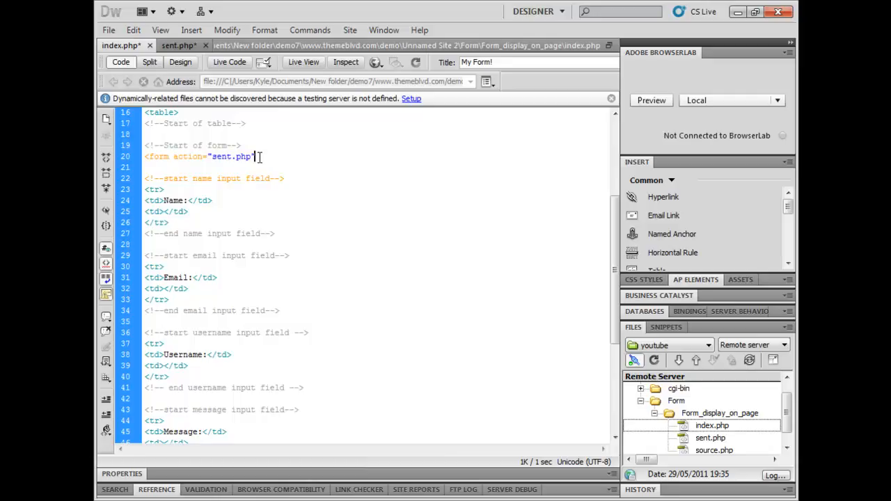
text(meth)
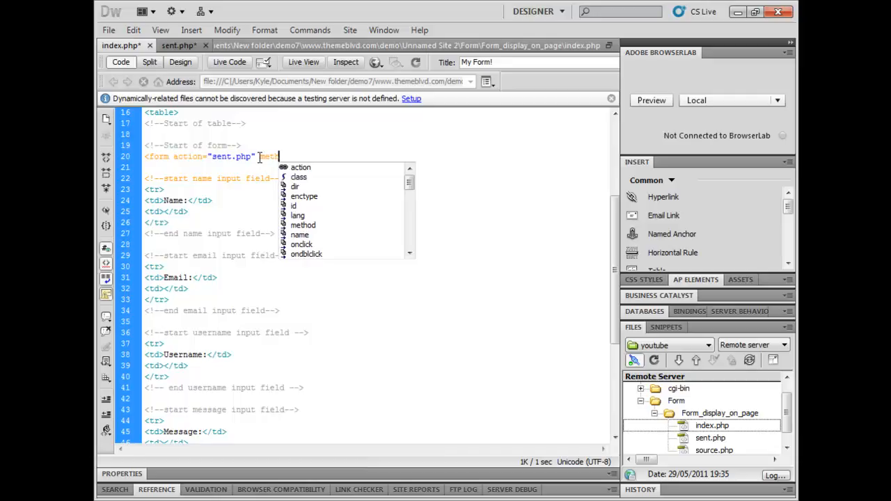
text(method="post" >)
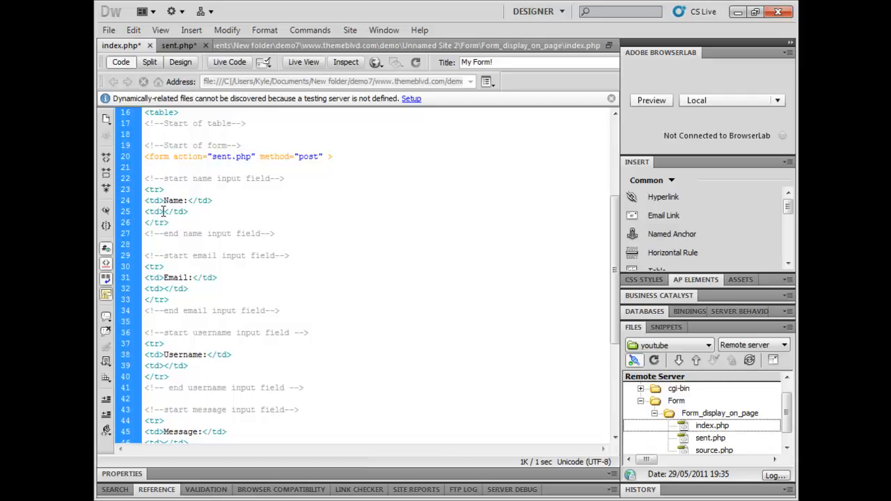
- Add <input type="text"> fields named name, email and username in their table cells
text(input type="text" name="name" /)
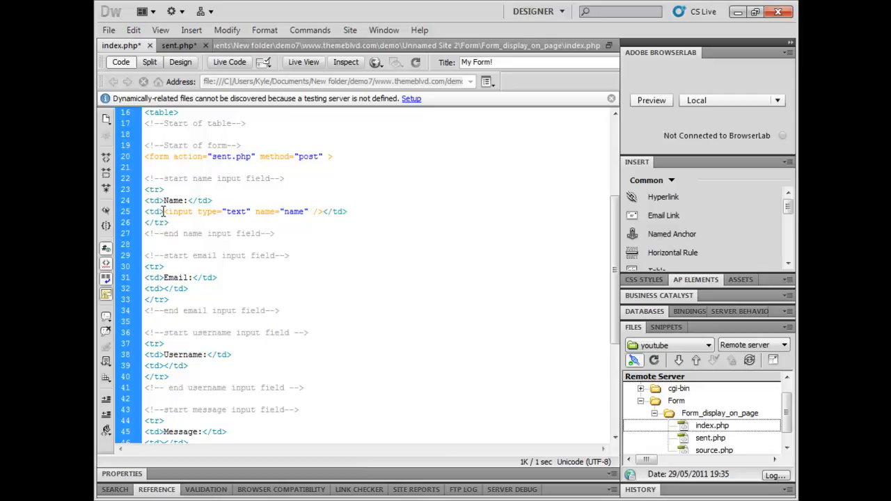
text(input type="text"<)
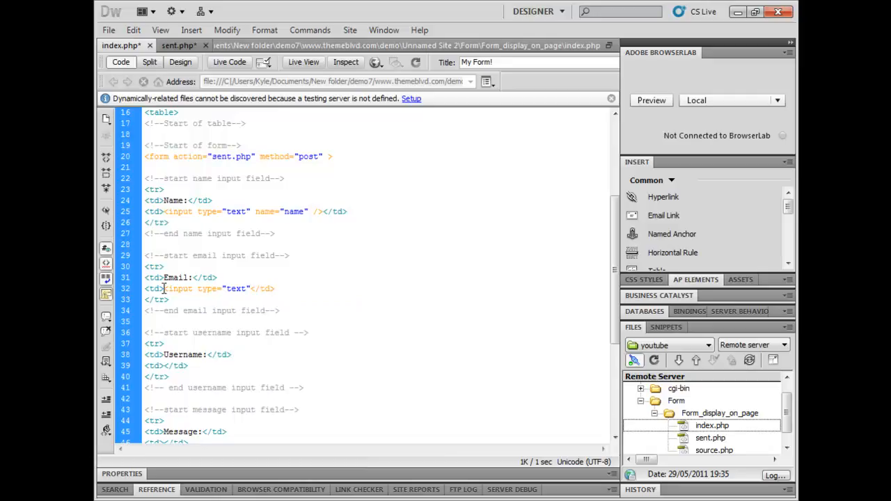
text(name="email" />)
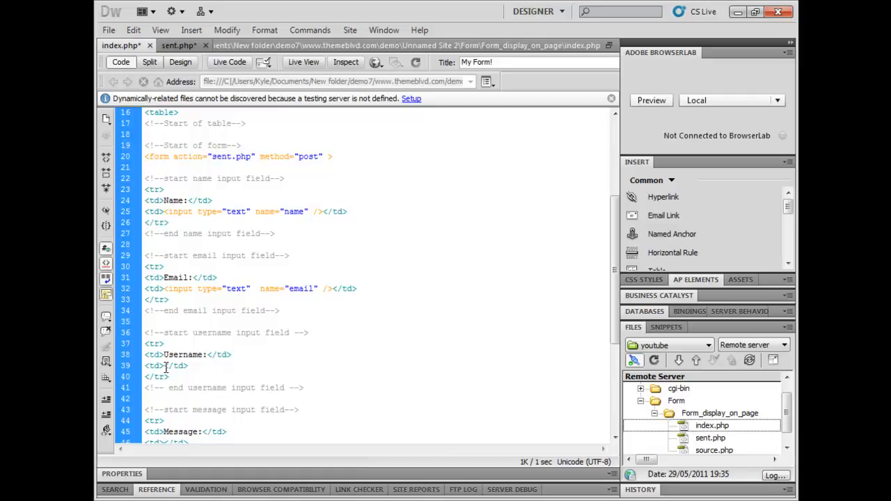
text(input type="text"<)
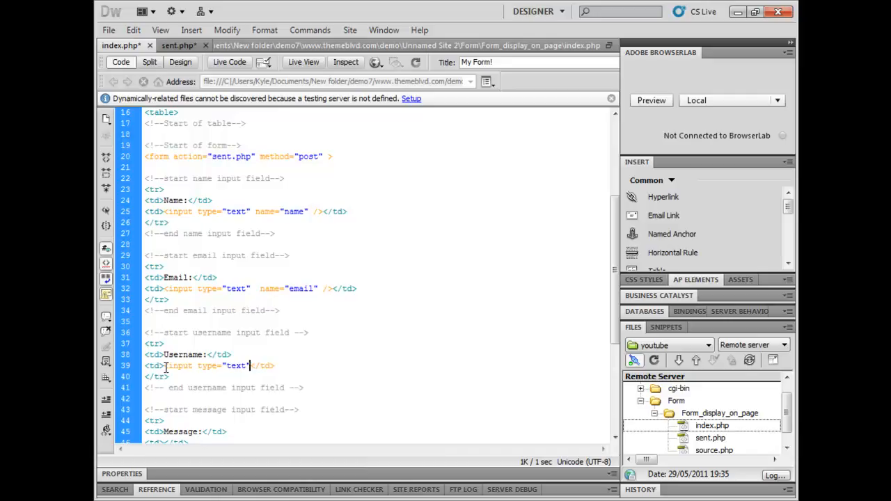
text(name="username")
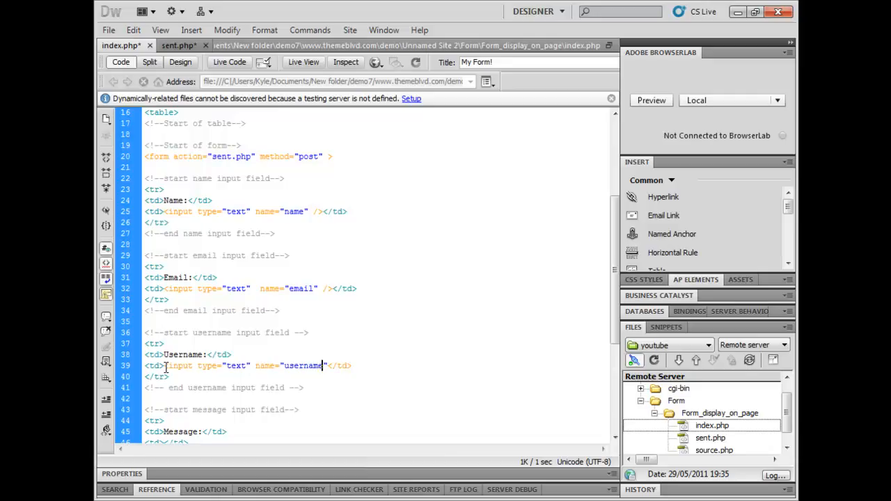
scroll(down, 3)
text( />)
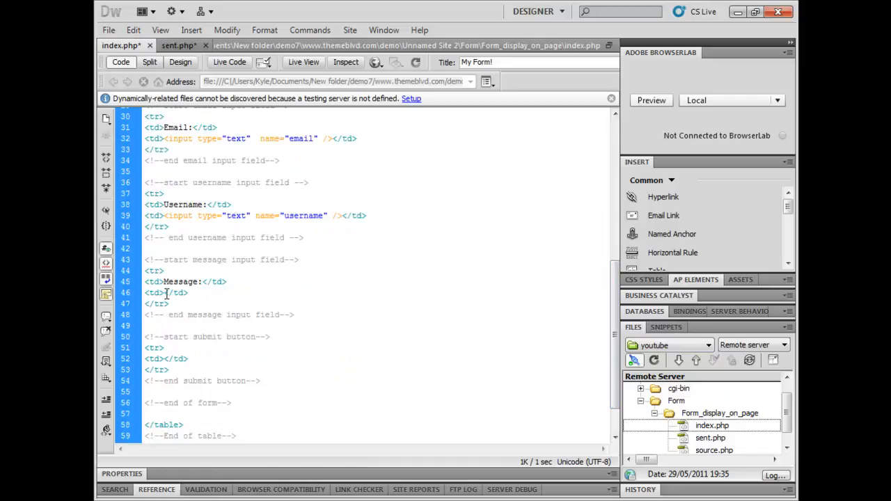
- Type a <textarea name="message"> into the Message cell
text(<)
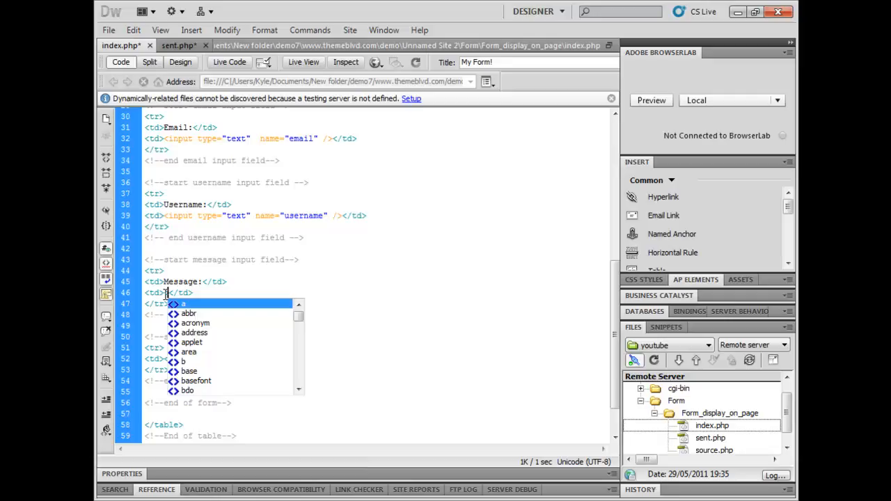
text(textarea name)
click(377, 413)
text(</form>)
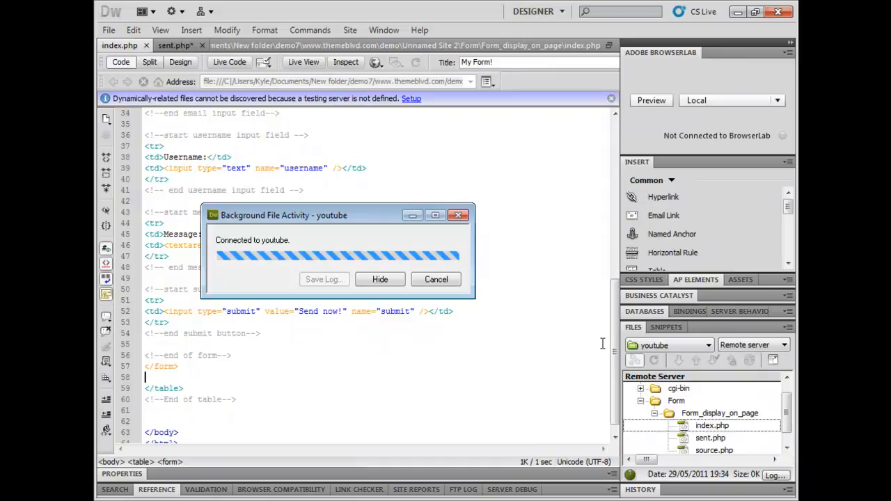
- Save index.php and put it to the youtube remote server
click(380, 279)
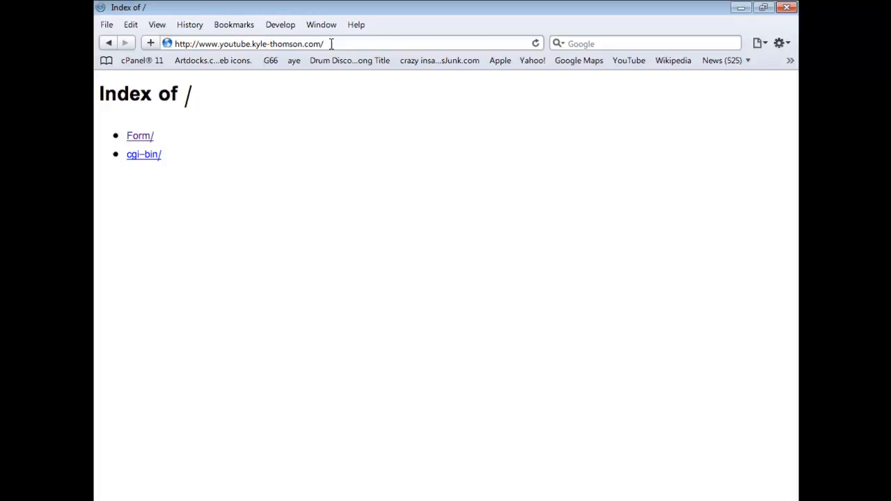
mouse_move(140, 136)
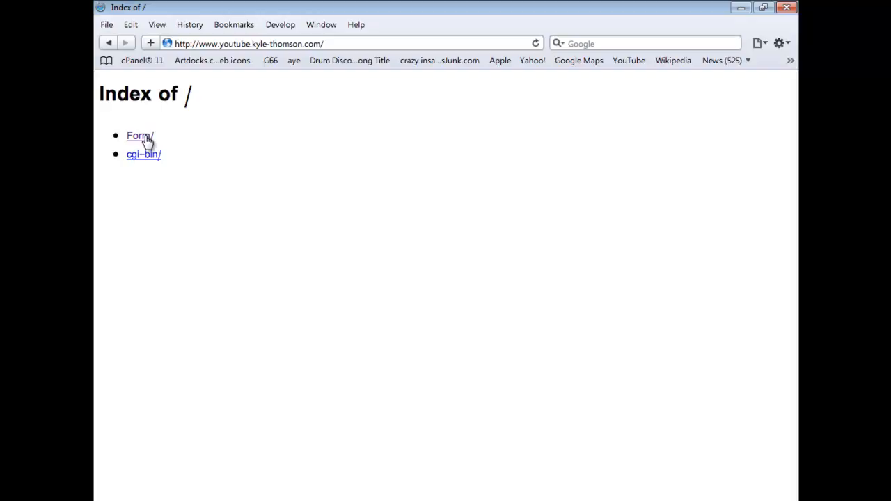
- Browse in Safari from the site root to Form/Form_display_on_page/
click(140, 136)
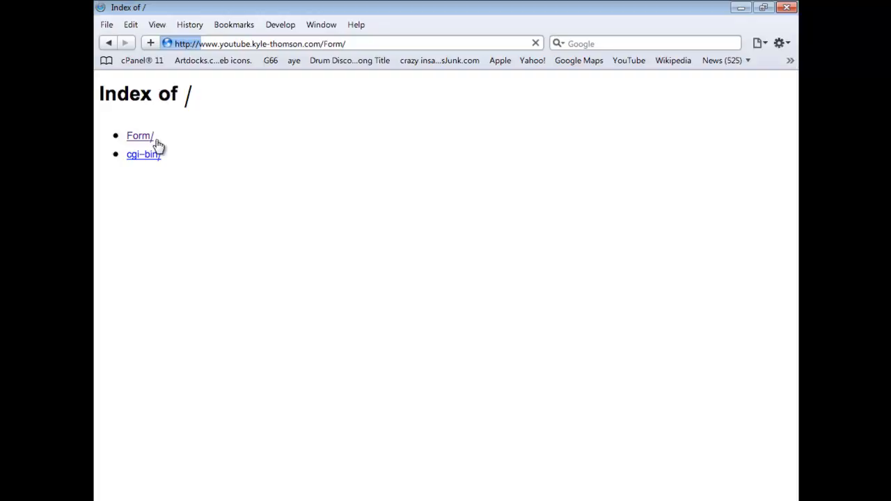
click(139, 136)
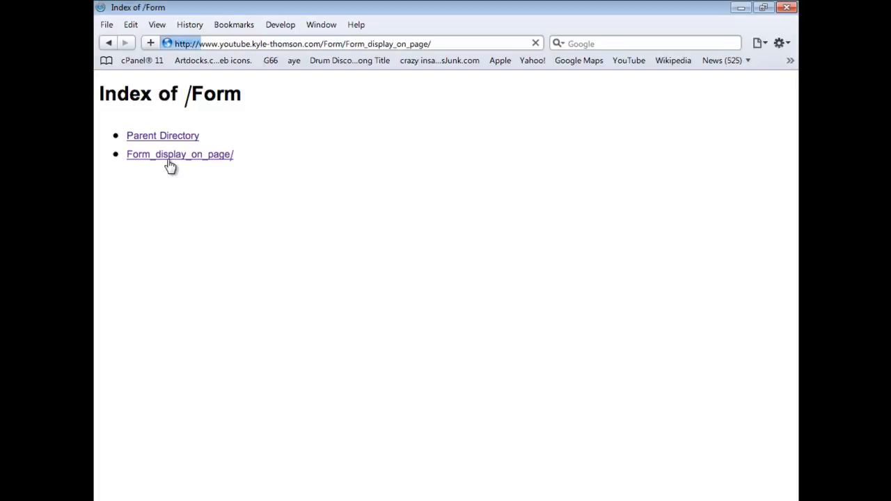
click(180, 154)
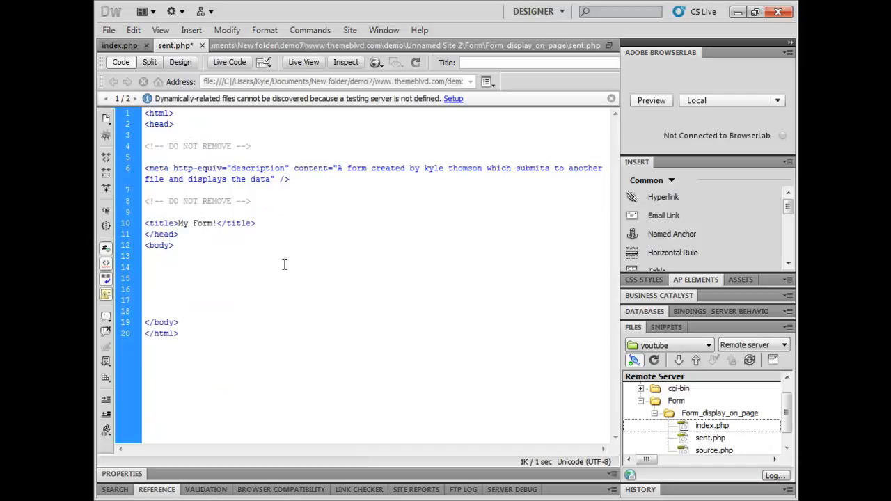
- Write <?php if(!$_POST['submit']) echo "please use the form."; in sent.php's body
text(<)
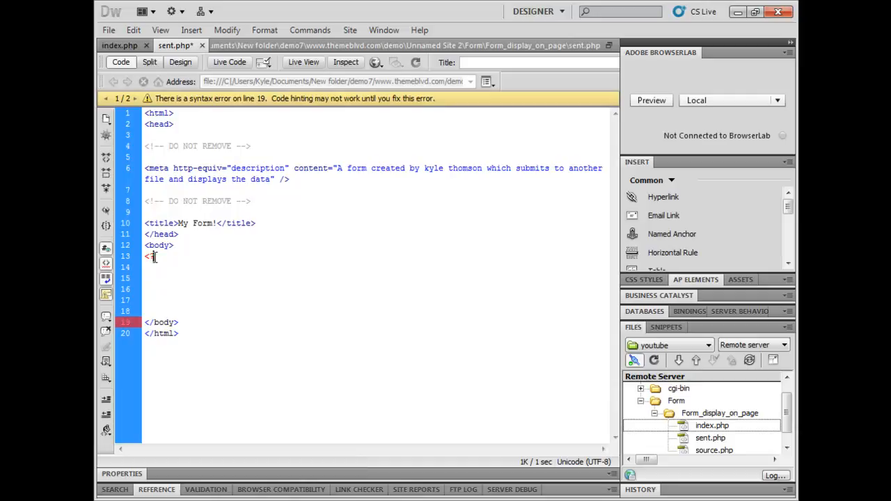
text(?php)
click(376, 311)
text(?>)
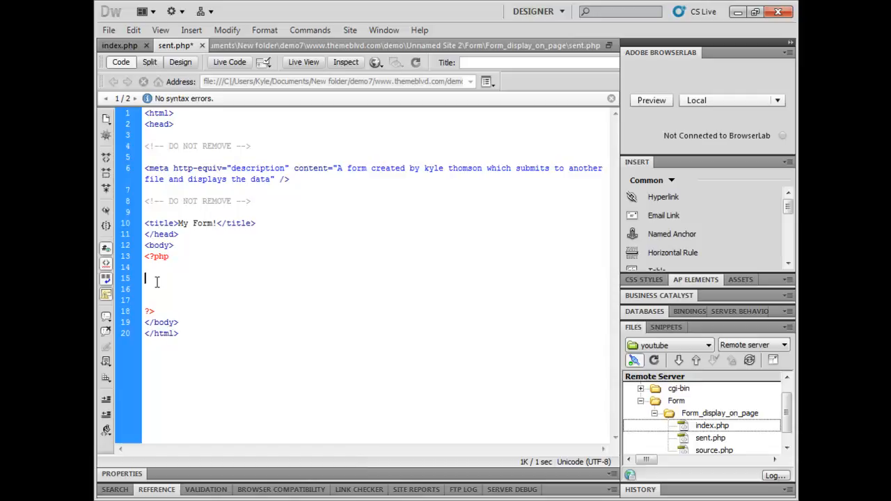
text(if(!)
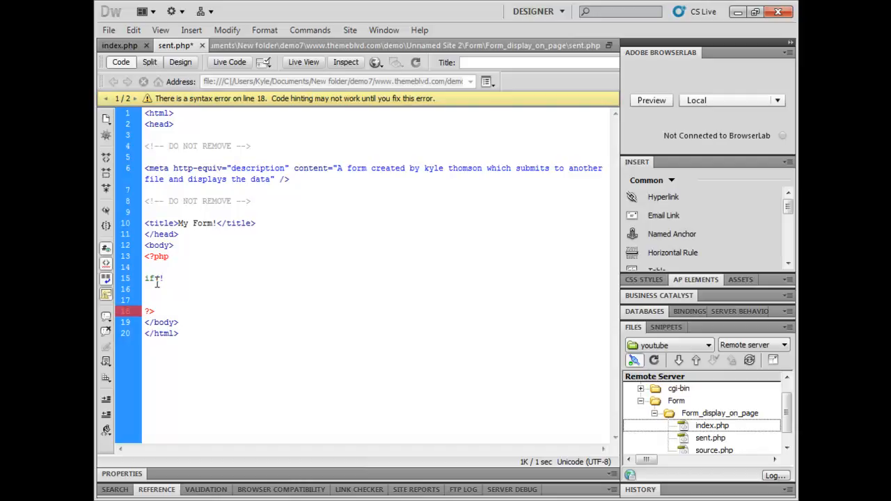
text($_POST[')
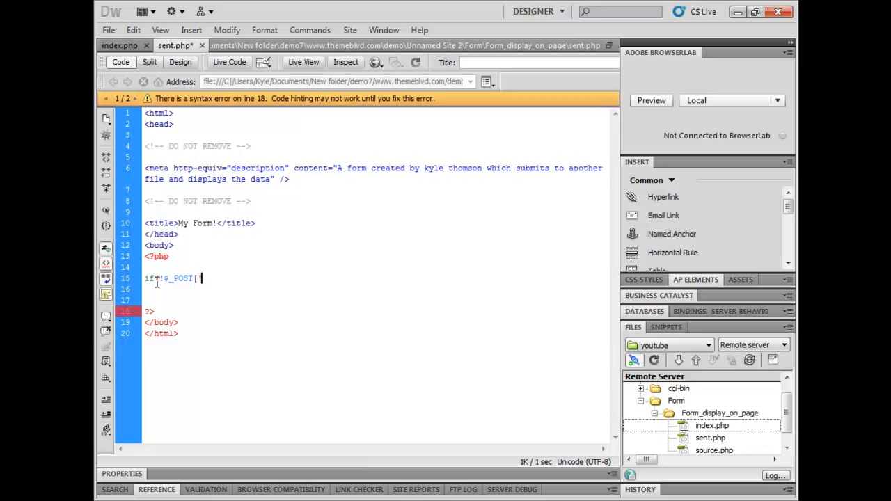
text(submit']))
text("$)
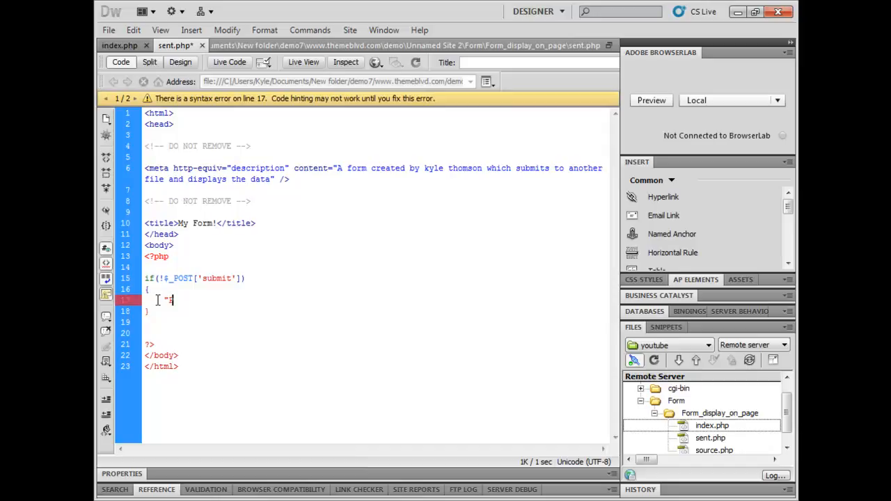
text(echo "please s)
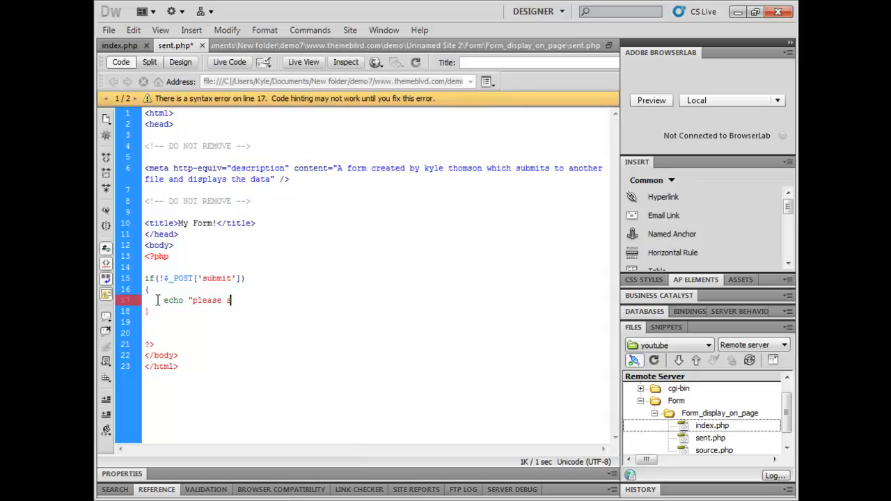
text(use the form)
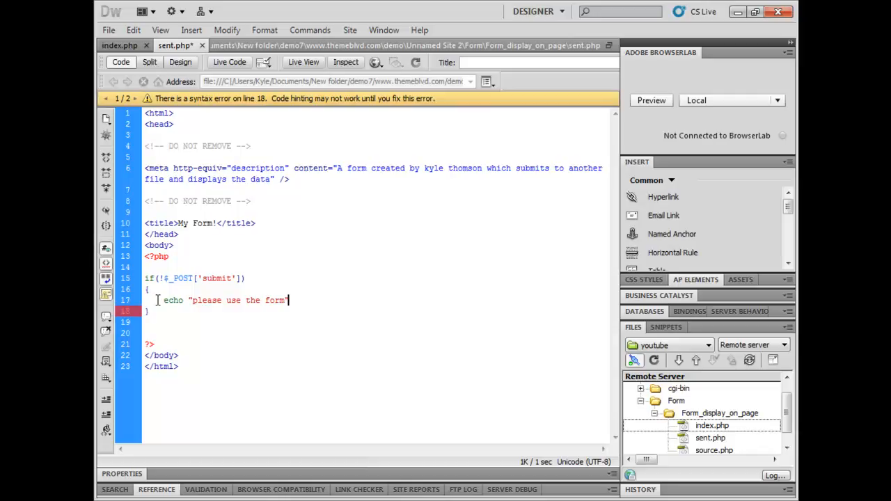
text(;)
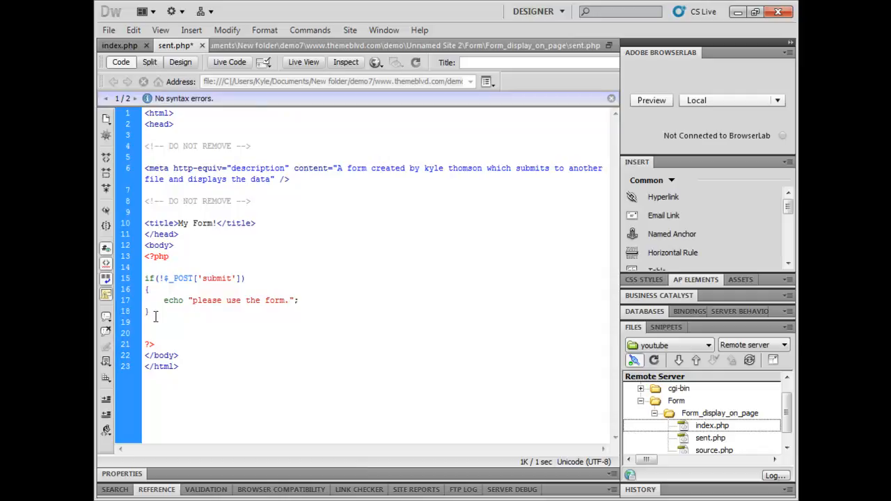
- Add an else block assigning $_POST name, email, username and message to $name, $email, $usrname, $msg
text(else)
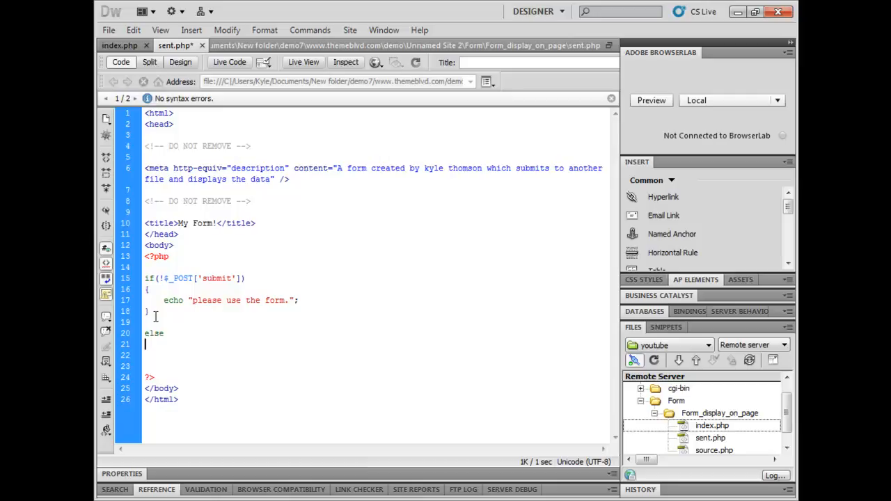
text($)
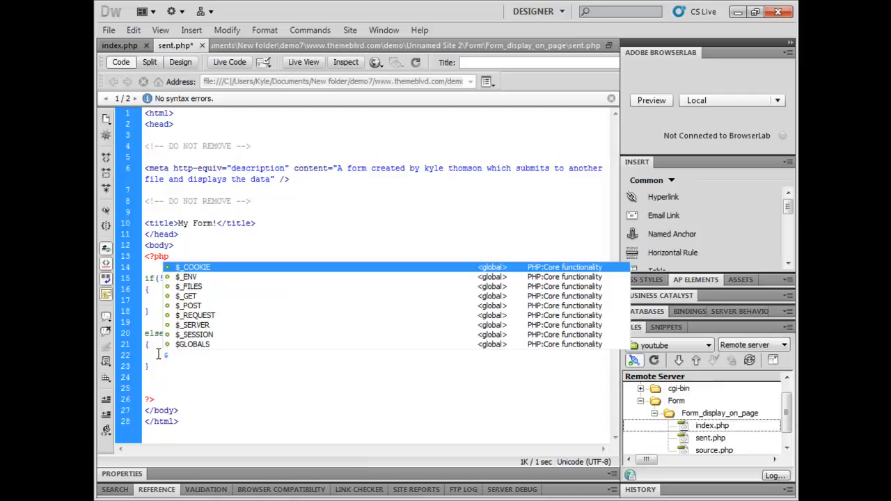
text($e)
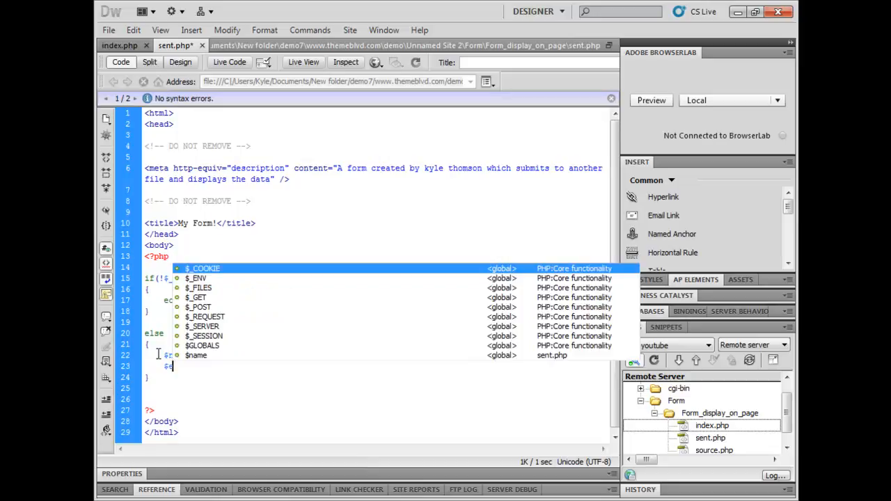
text($email = $_POST[')
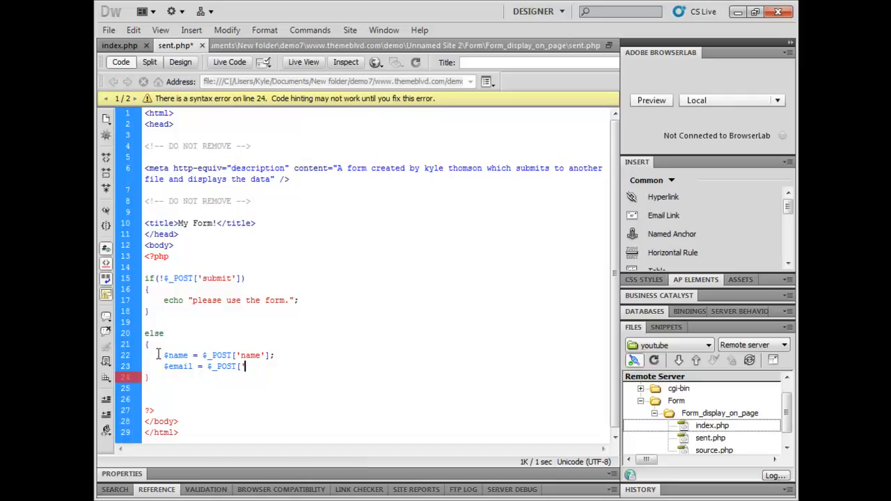
text(['username'];)
text($msg =)
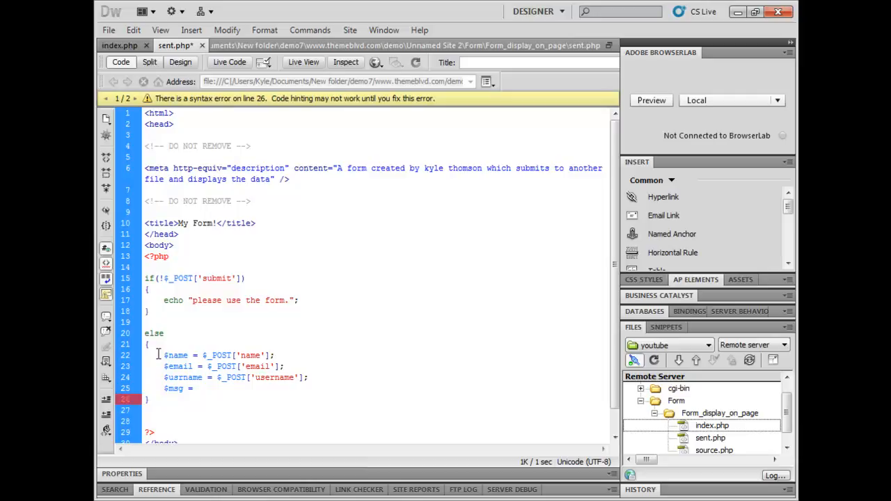
text($_POST['message'];)
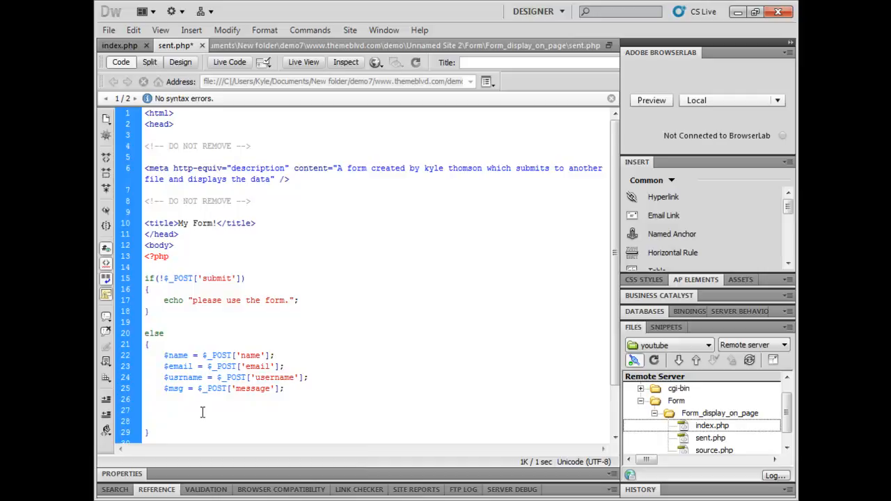
- Type echo ('Thank you for using our form, ' . $name . inside the else block
text(echo (')
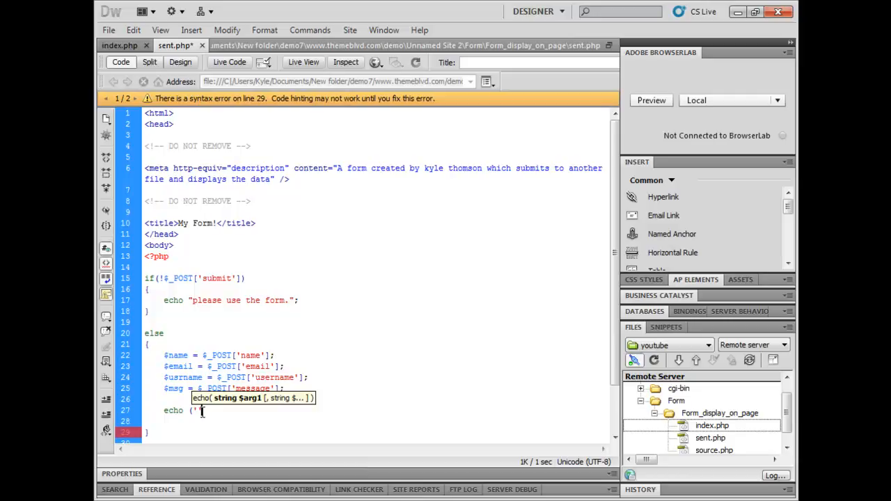
text(Thank you)
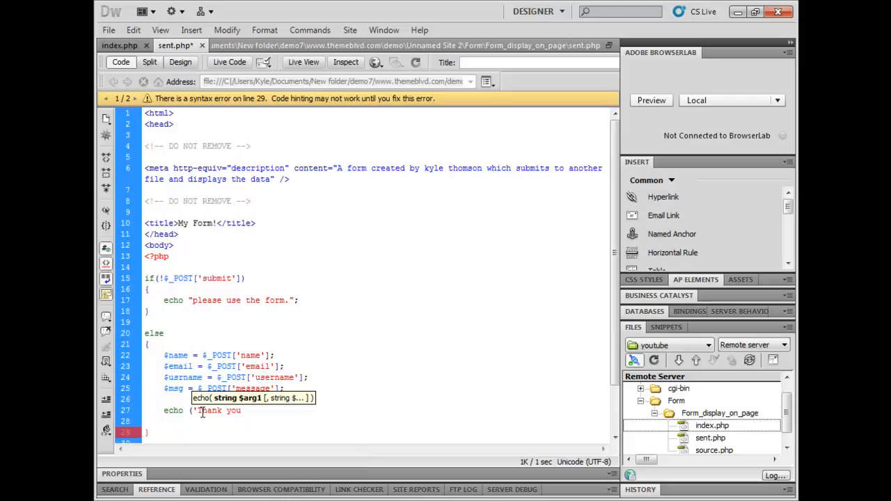
text(for using our form)
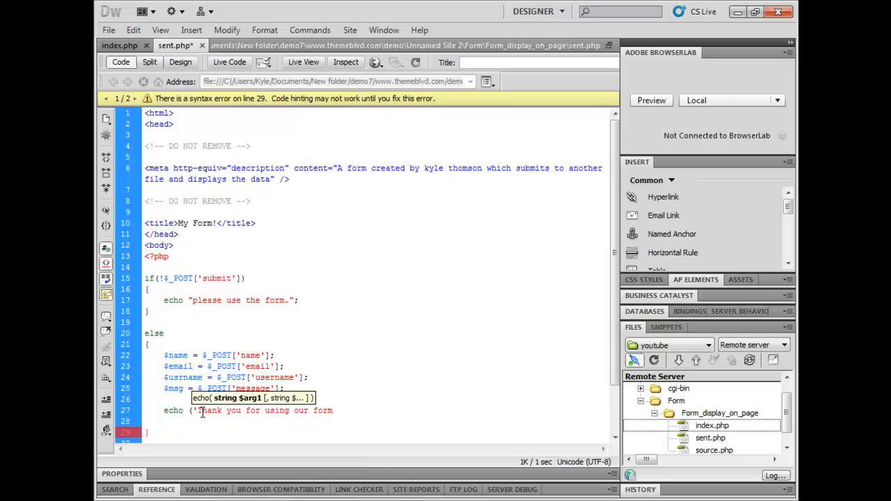
text(, ')
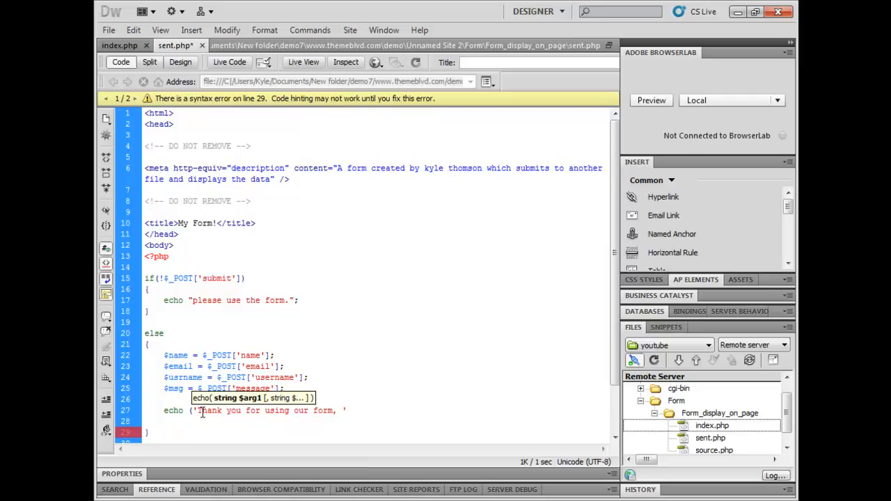
text(. $name .)
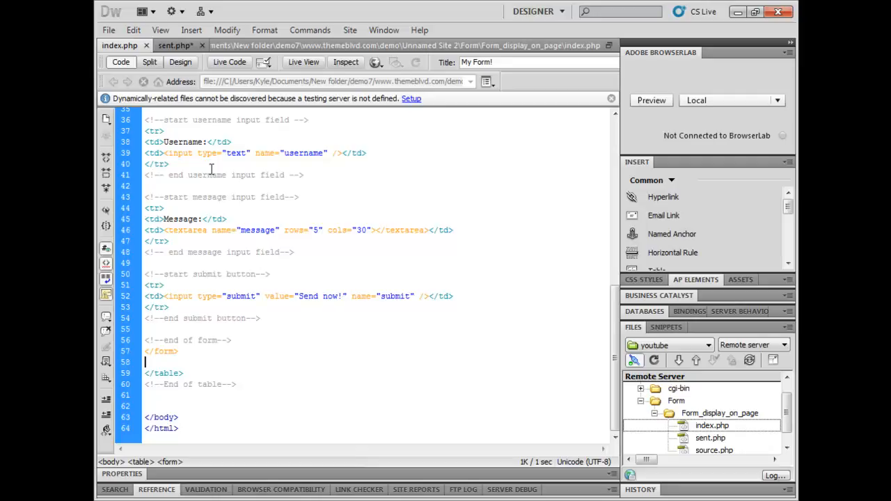
- Extend sent.php's echo with the received message, username and 'we will reply with an e-mail to' $email
click(171, 45)
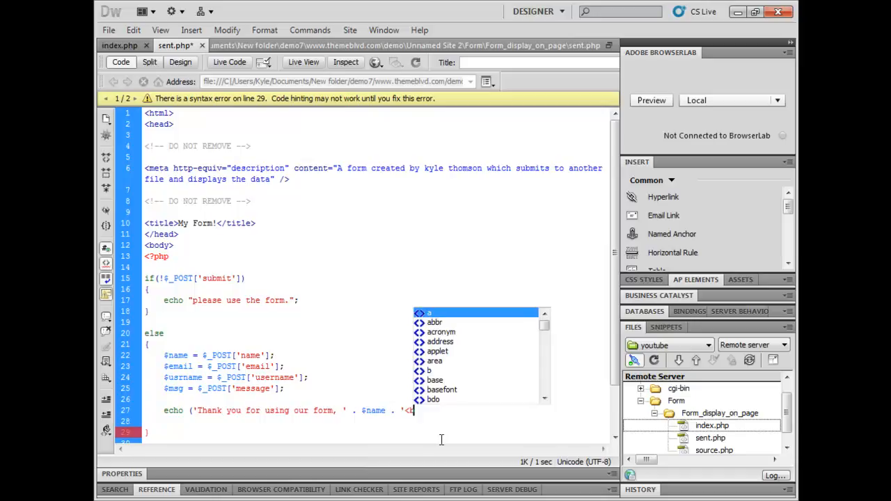
text(br><br>)
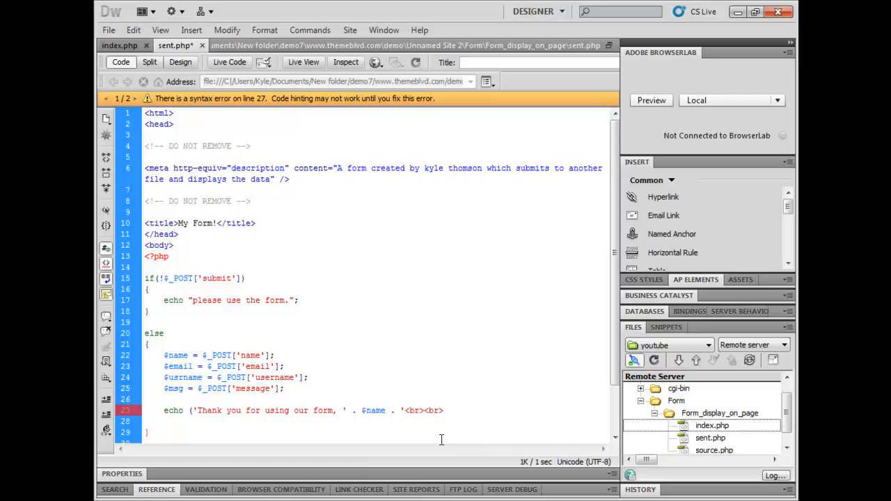
text(We have recieved your message which was: <br><br>' . $msg)
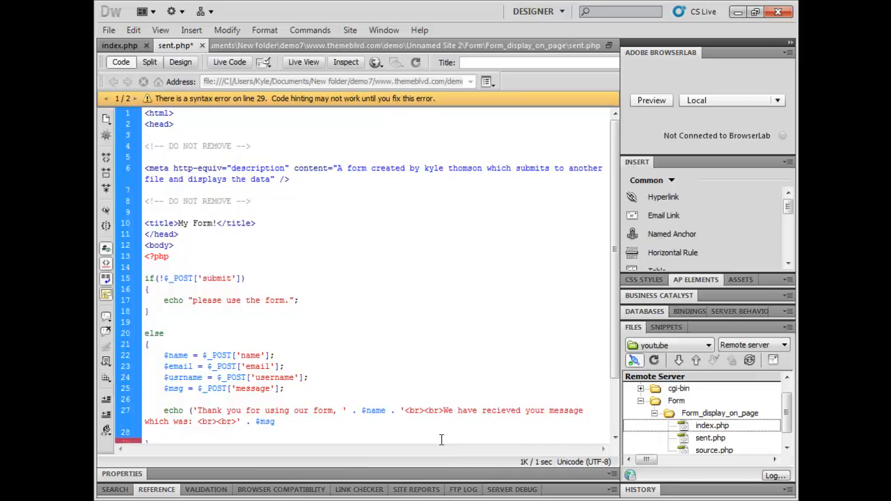
text('<br><br>)
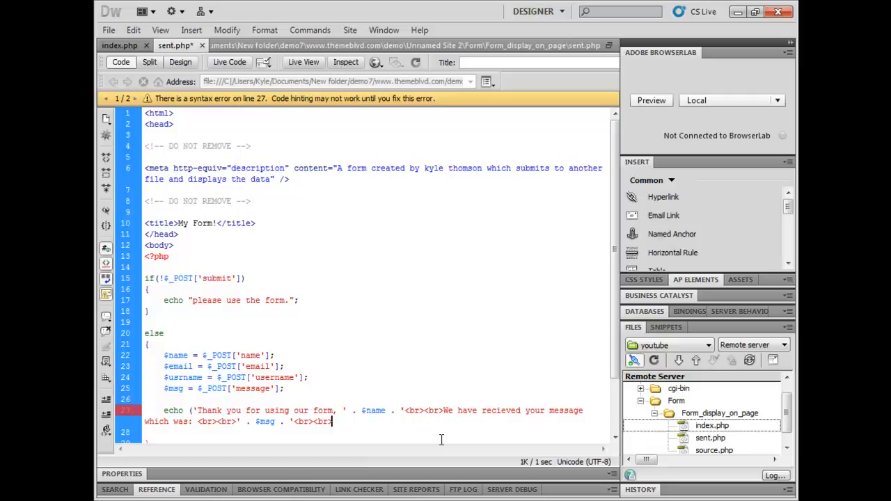
text(and your username is ' . $usrname . ')
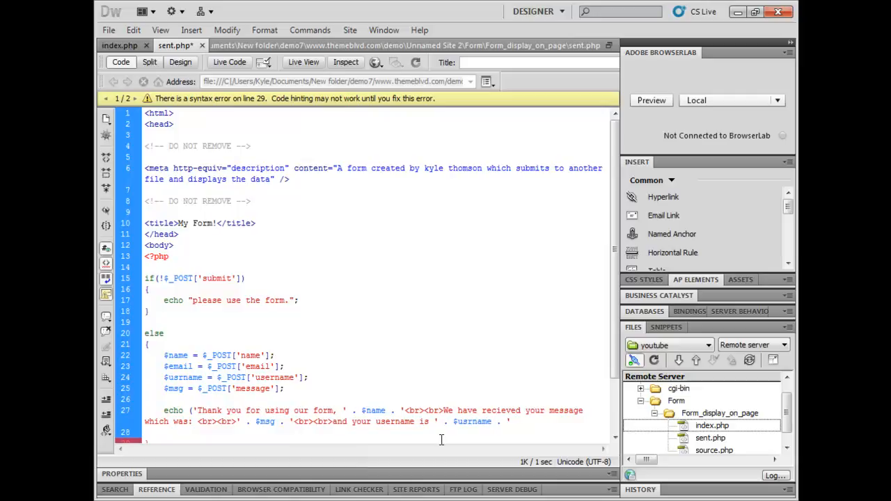
text(we will reply with)
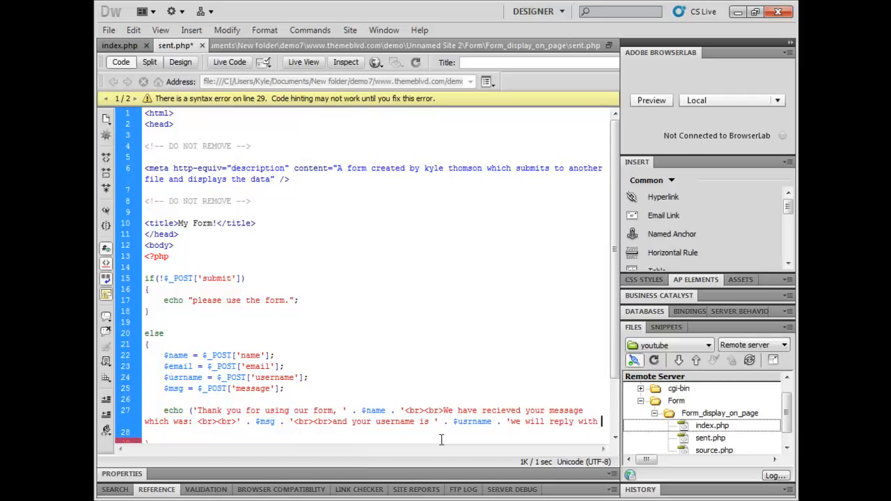
text(an e-mail to the provided one: ' . $email );)
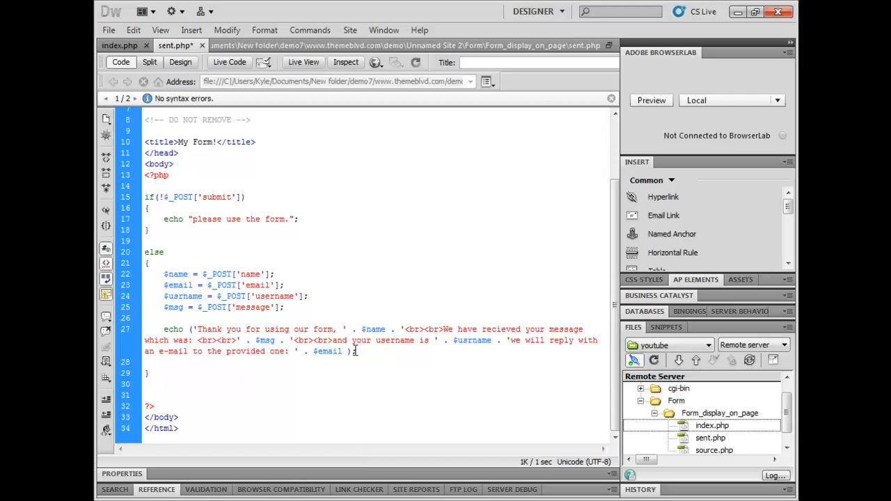
click(710, 438)
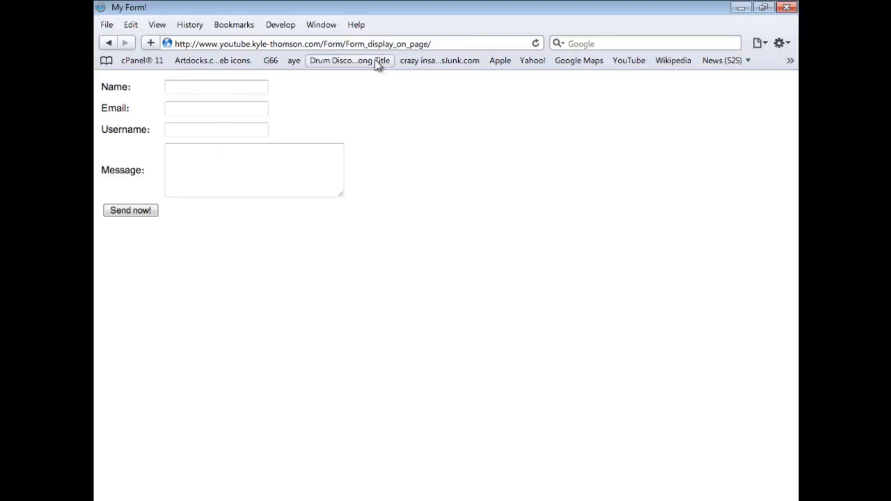
text(Kyl)
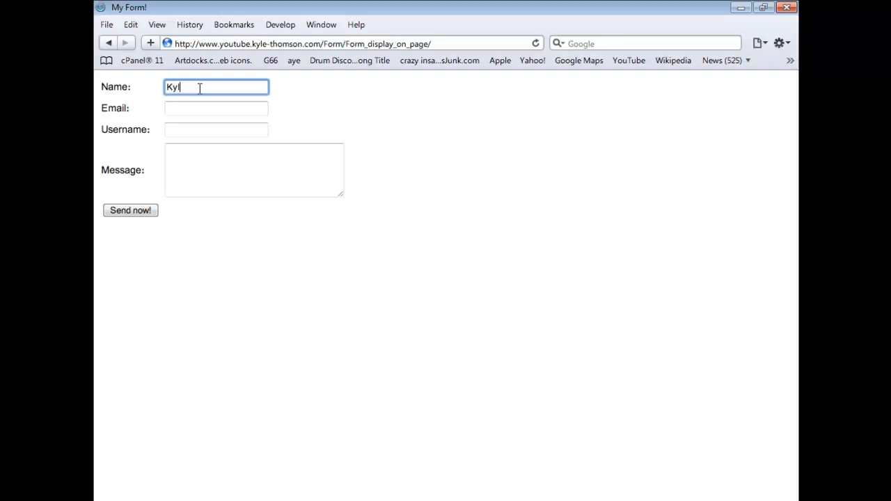
text(kyle.thomson)
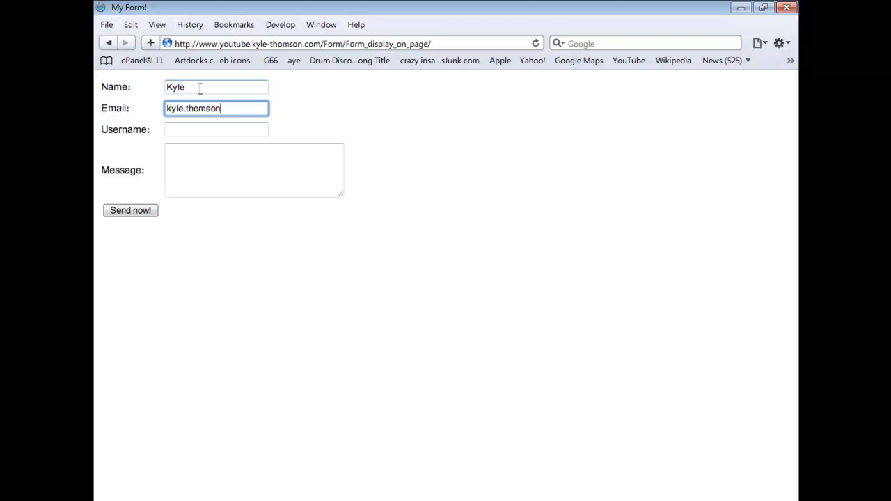
text(kylet)
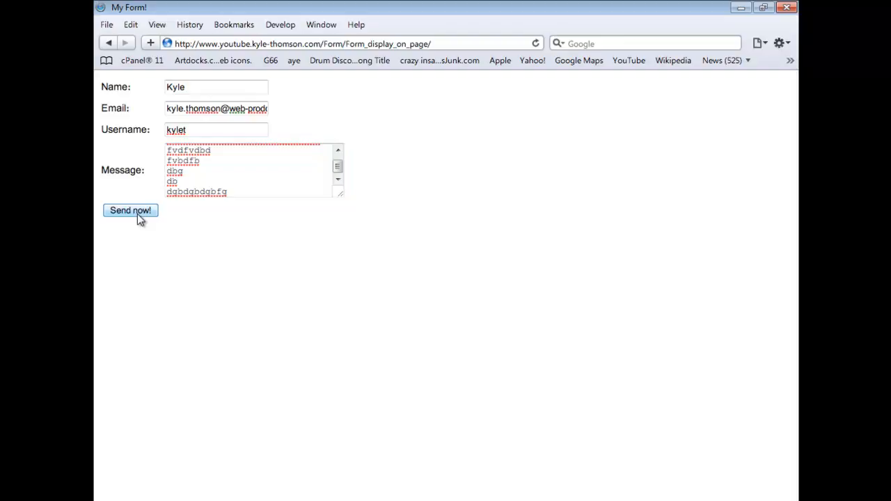
- Submit the filled-in form with the Send now button
click(131, 210)
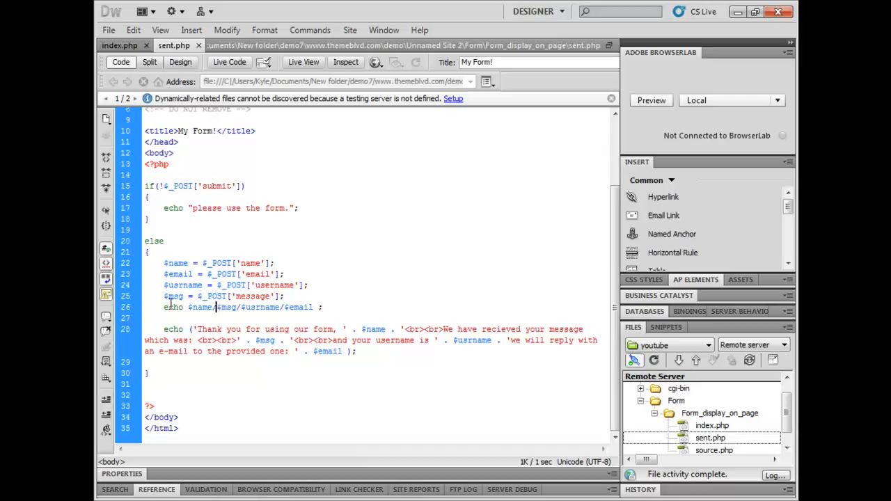
- Select and delete the line-26 echo of the four variables, then select sent.php in Files
triple_click(244, 307)
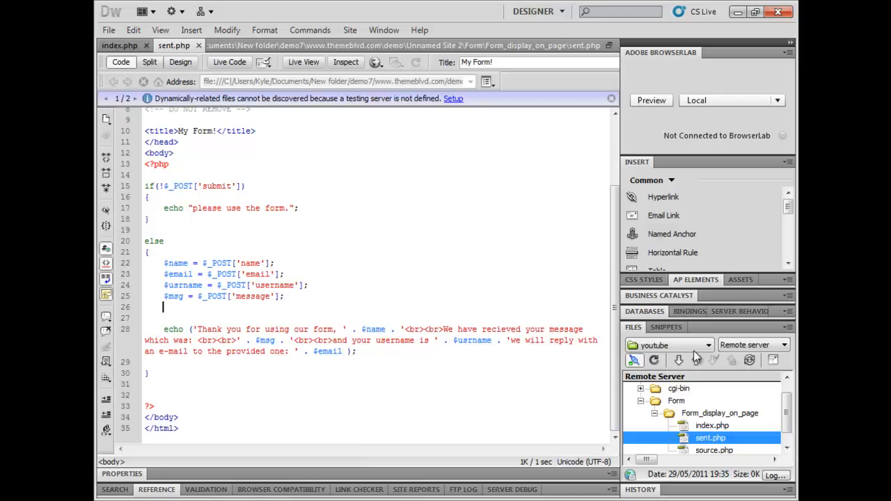
click(679, 360)
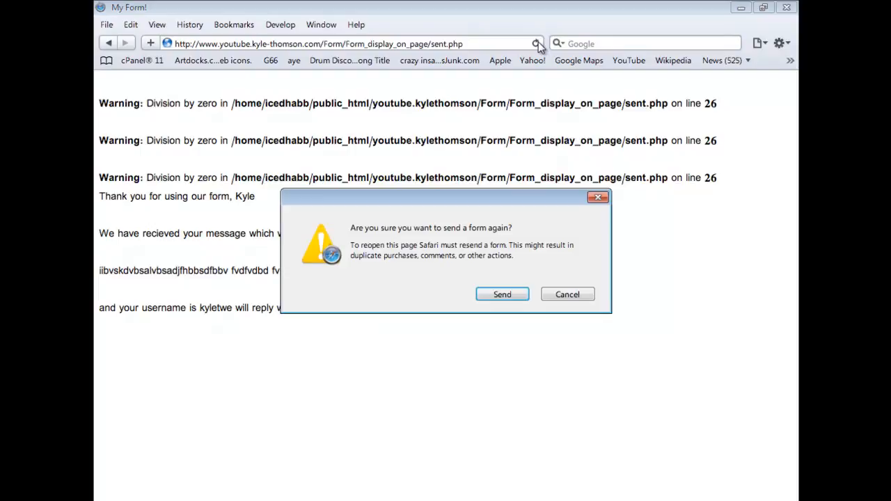
- Reload sent.php and confirm resending the form data
click(502, 294)
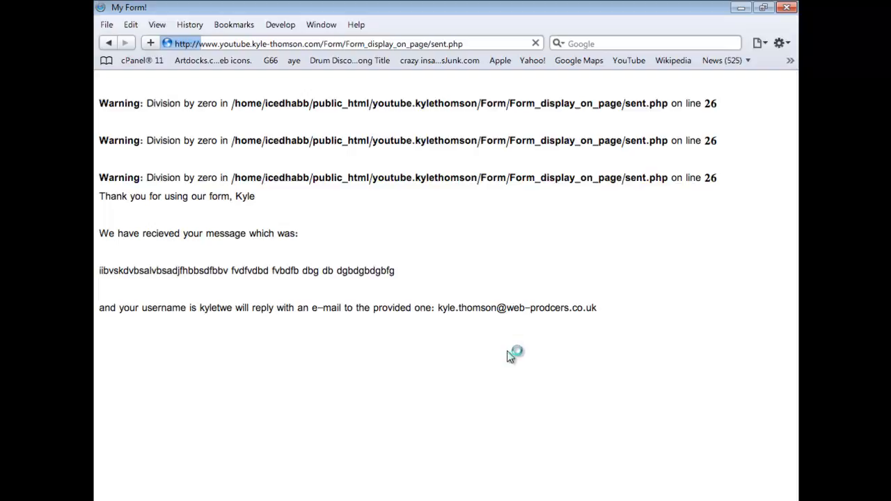
double_click(224, 307)
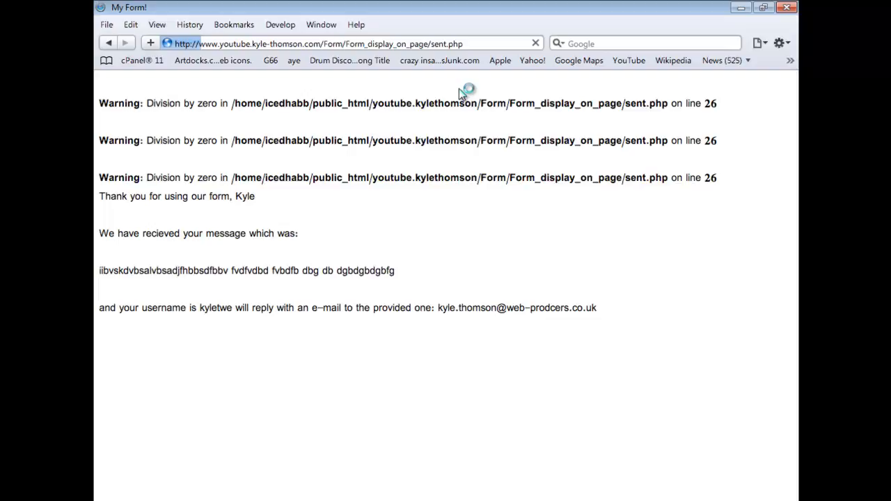
mouse_move(102, 201)
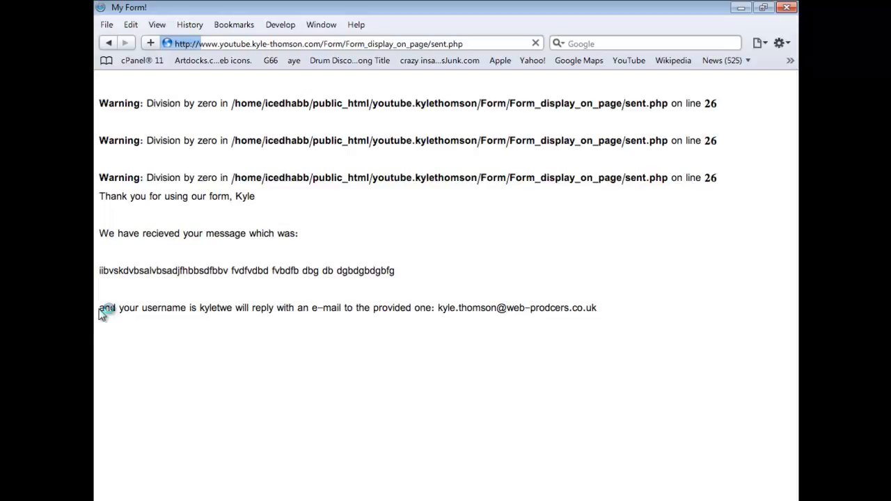
mouse_move(311, 307)
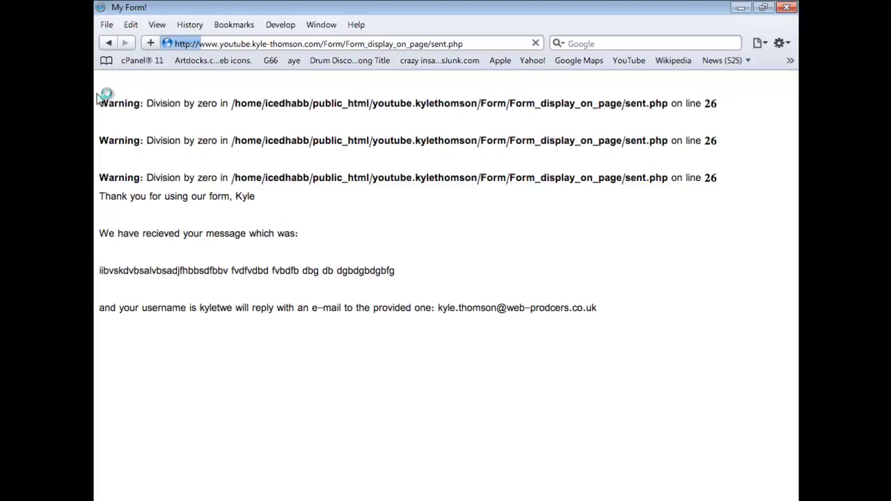
mouse_move(372, 230)
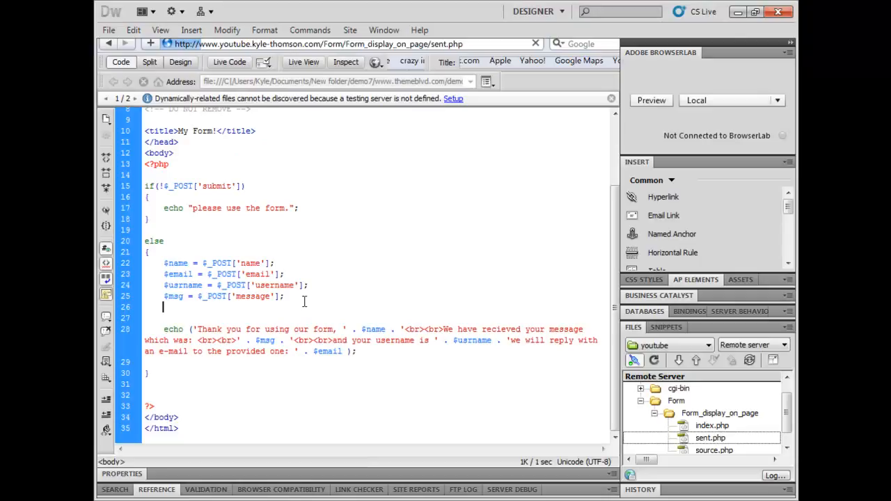
- Type the echo of $name, $msg, $username and $email, then navigate back to index.php
text(echo $name/$msg/$username/$email)
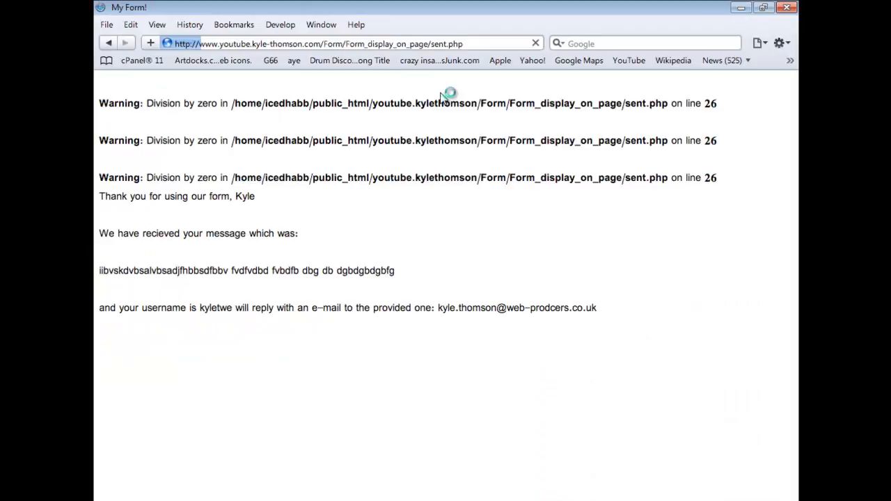
mouse_move(491, 296)
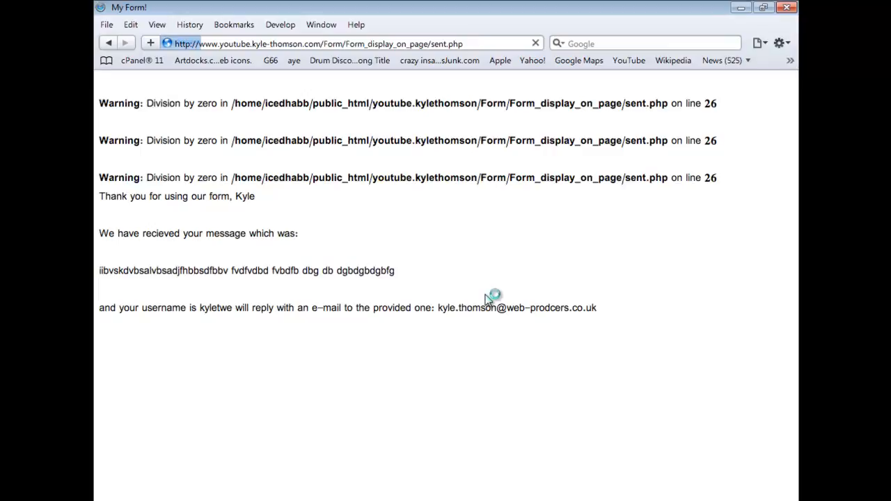
click(535, 43)
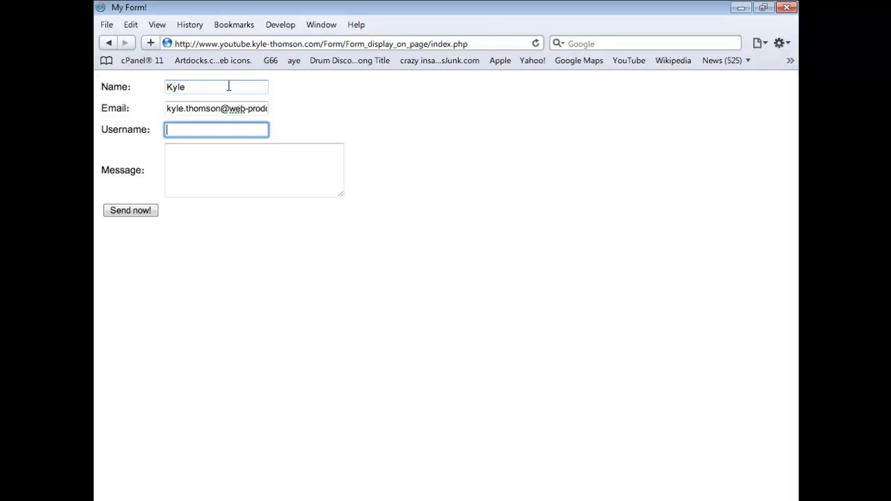
- Enter username 'jc' and a new random message, then submit the form
text(jc)
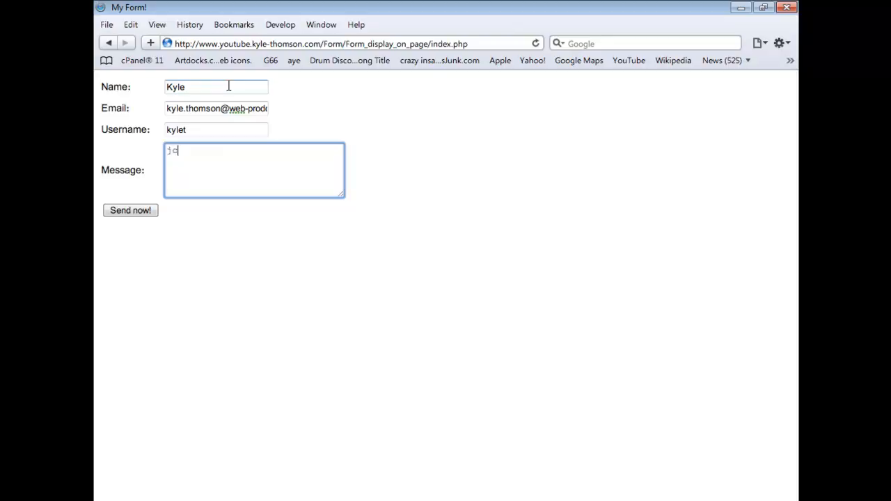
text(icalskivnebdbdb fgiggi ibgi BGKKNV3 RB KKGF EWNVWTJB)
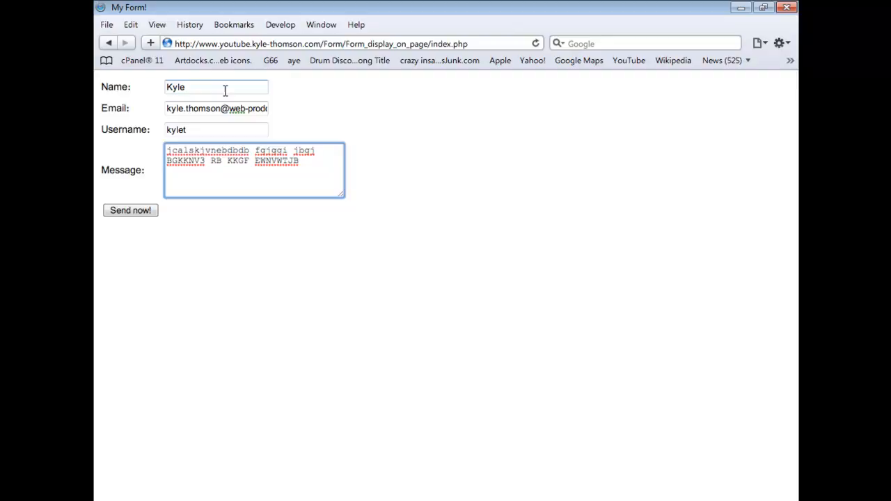
click(130, 210)
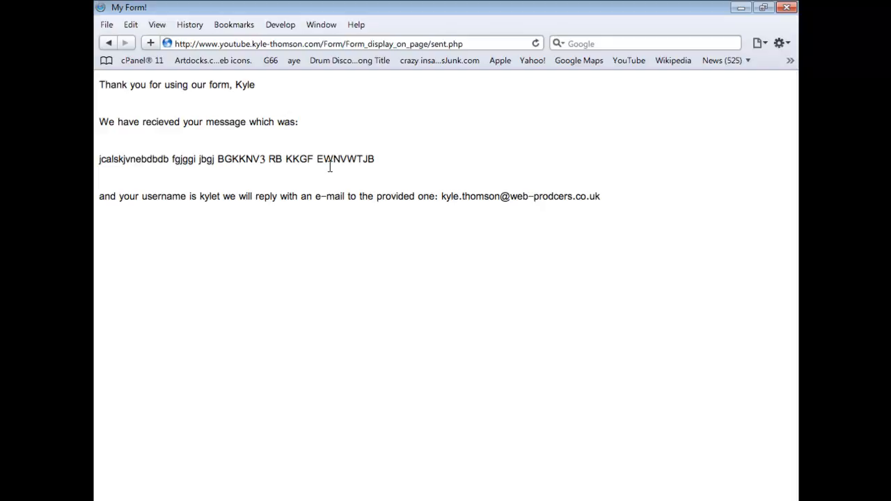
mouse_move(381, 202)
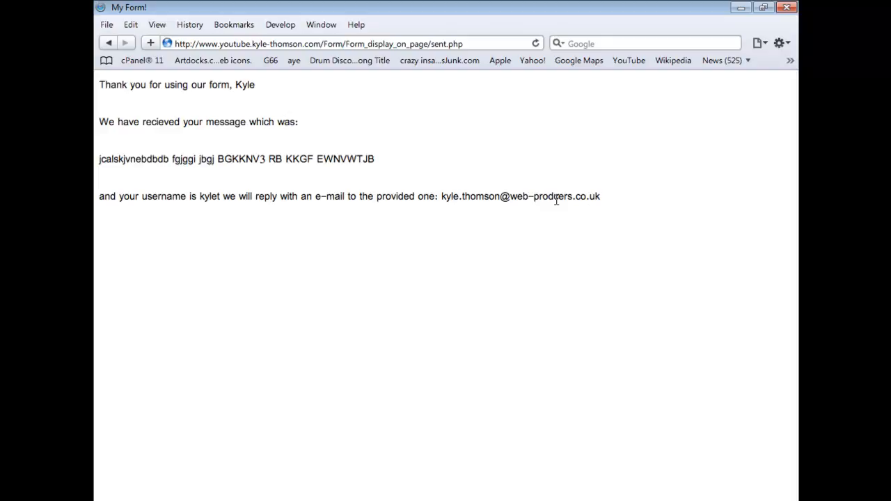
double_click(118, 85)
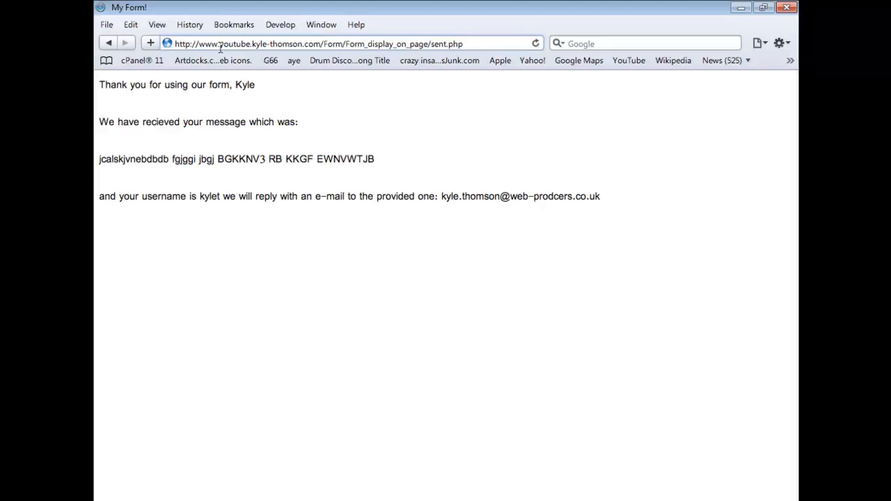
mouse_move(414, 44)
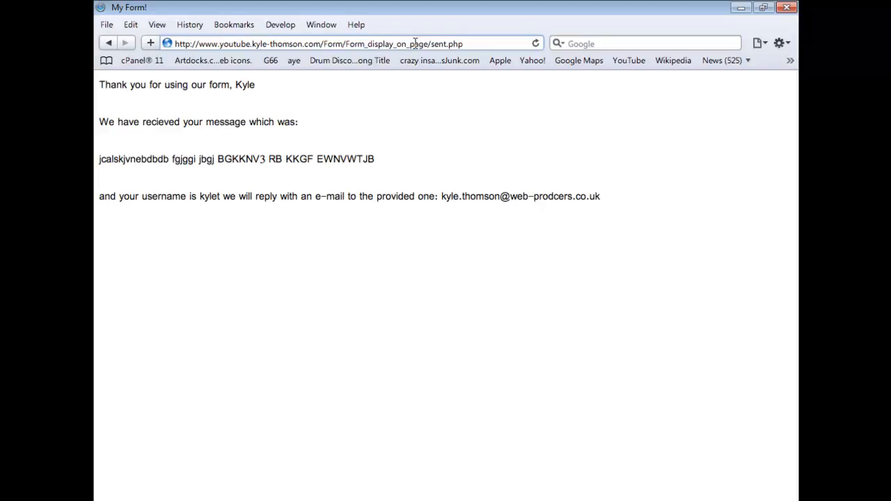